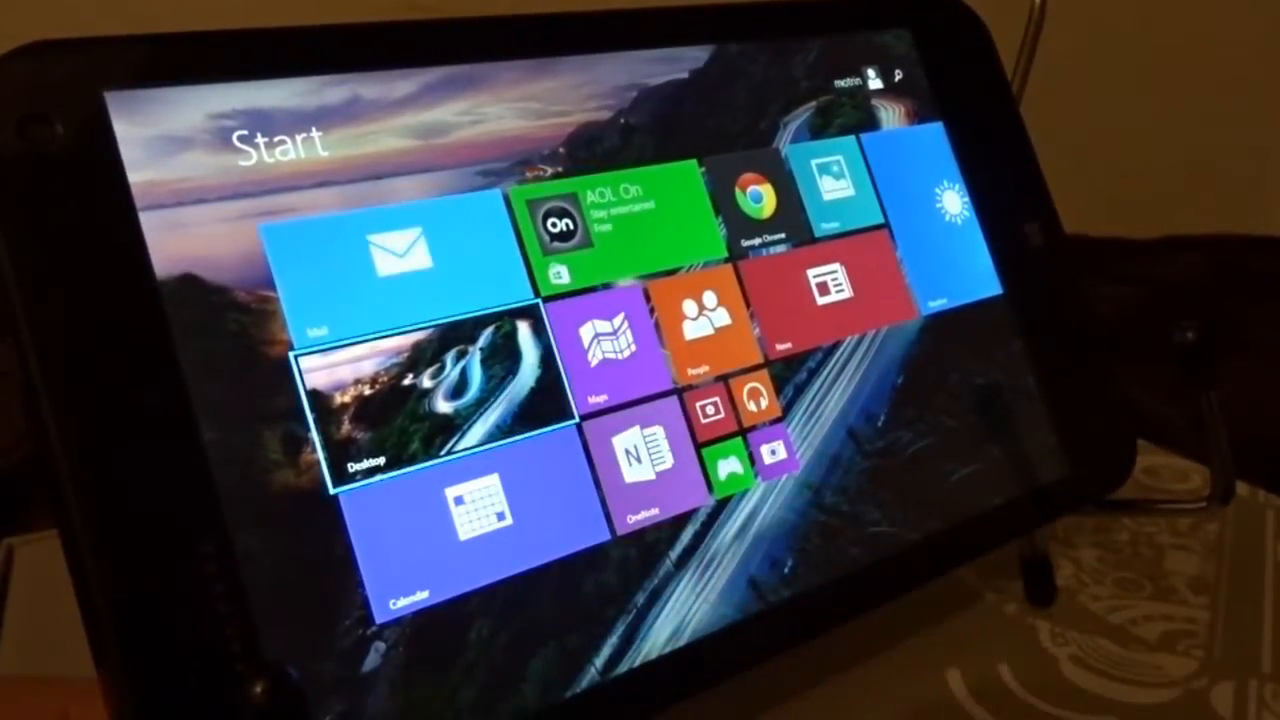
Step: Turn Narrator off by unchecking Turn on Narrator under Hear text read aloud
double_click(420, 420)
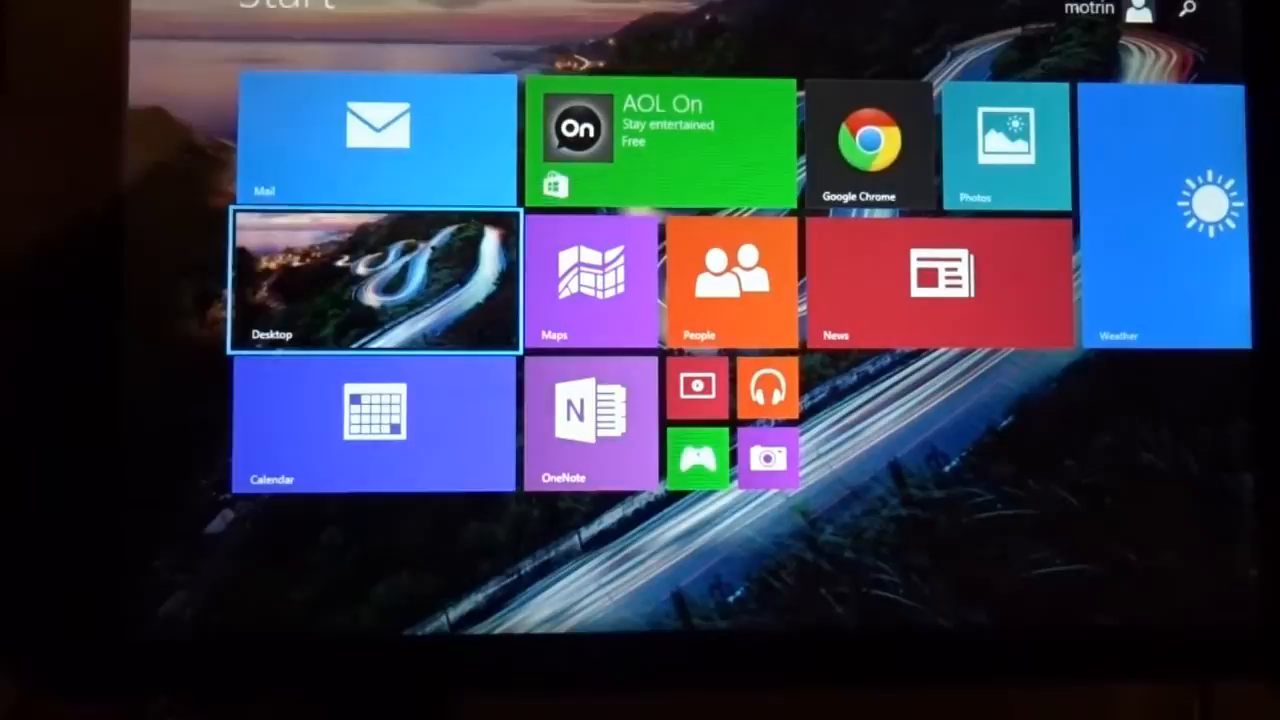
left_click(370, 280)
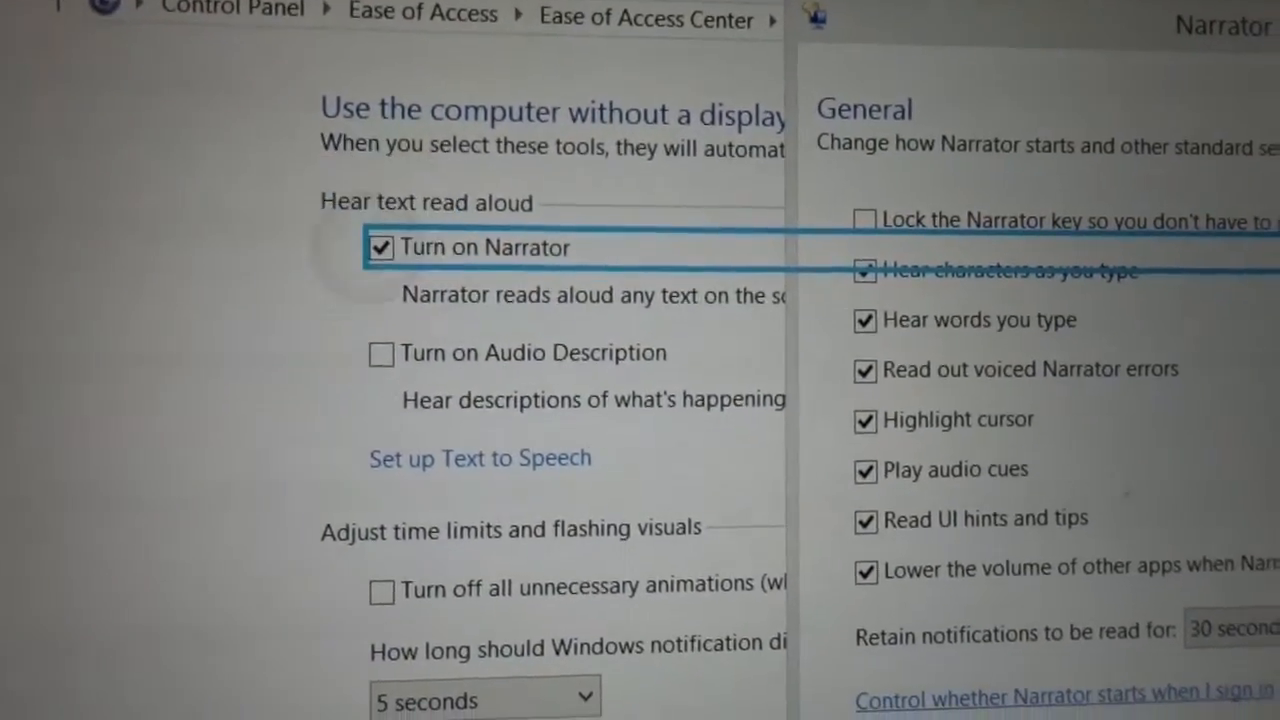
left_click(380, 248)
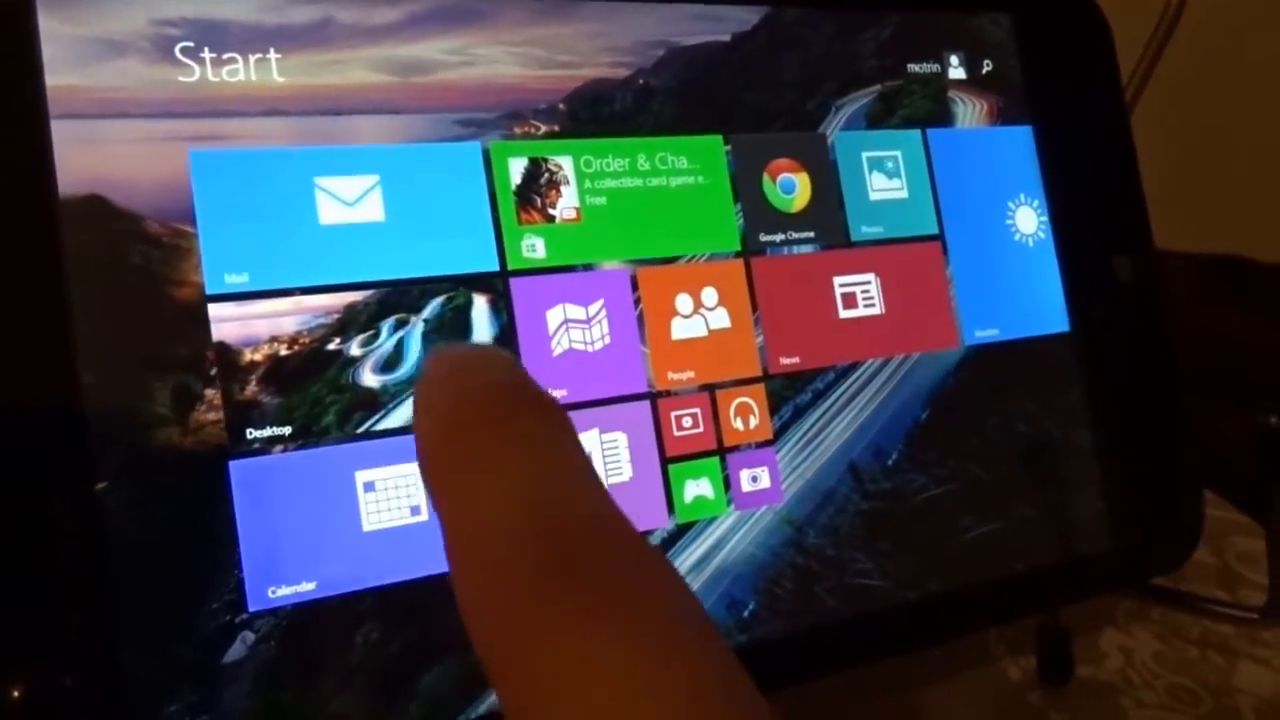
Step: Bring up the desktop from the Start screen via the Desktop tile
left_click(310, 360)
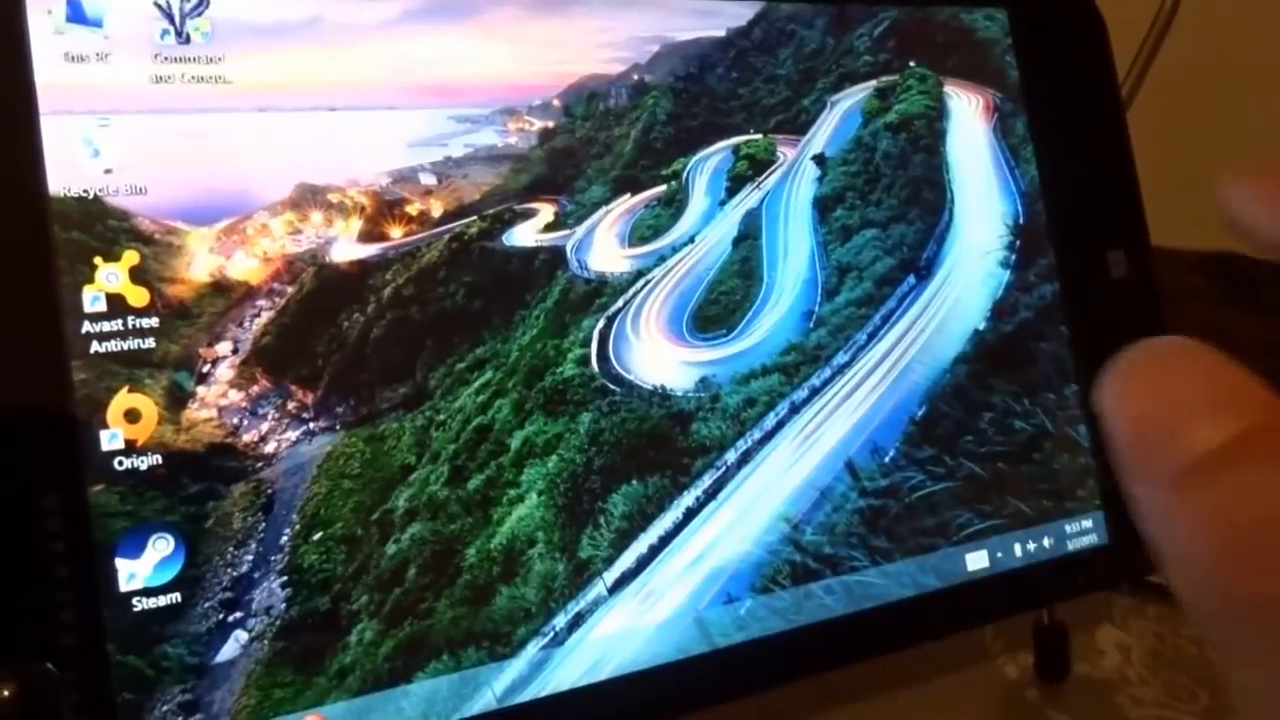